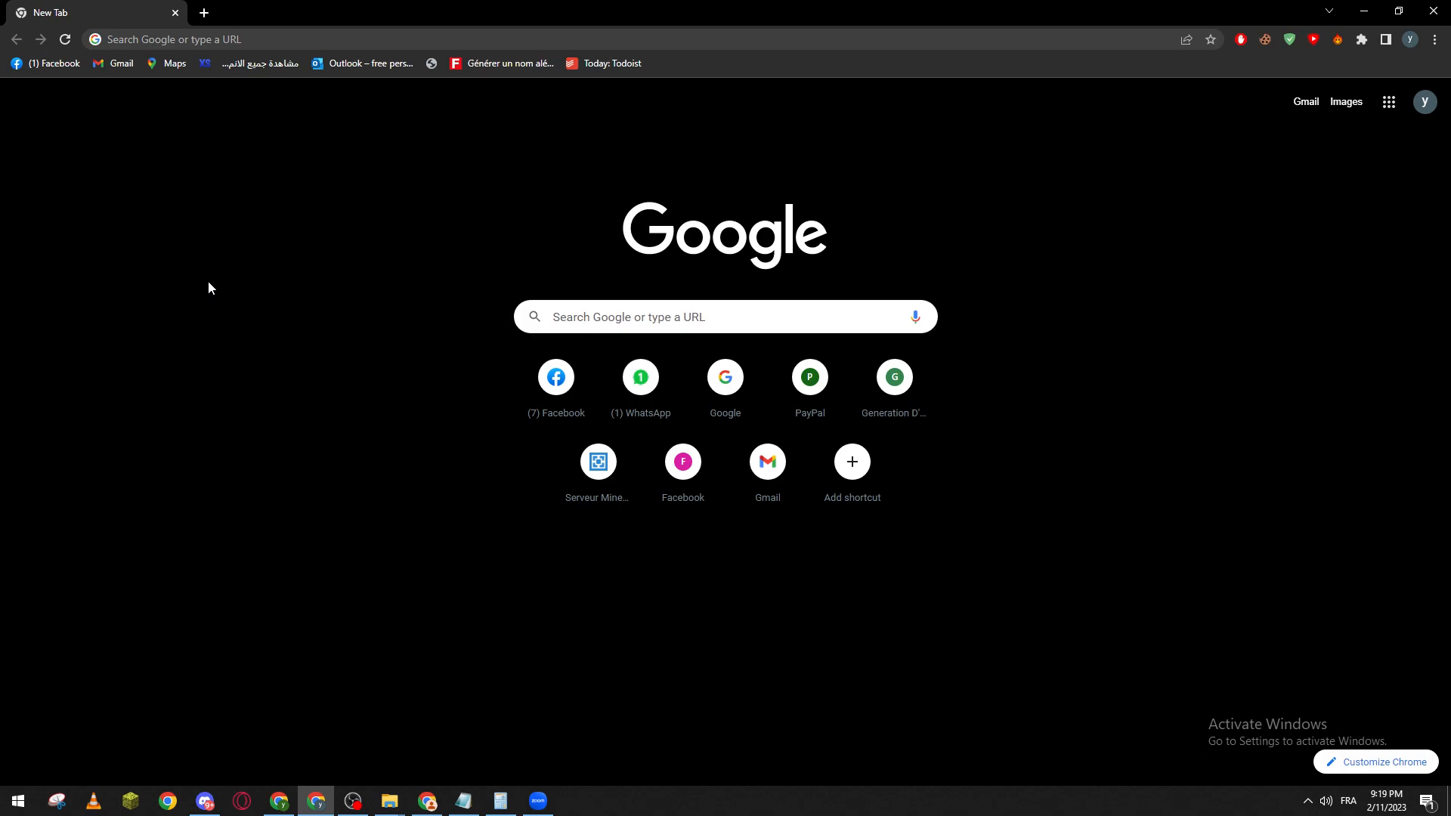
Search Google for 'zoom' and open the official Zoom homepage at zoom.us.
text(zoom)
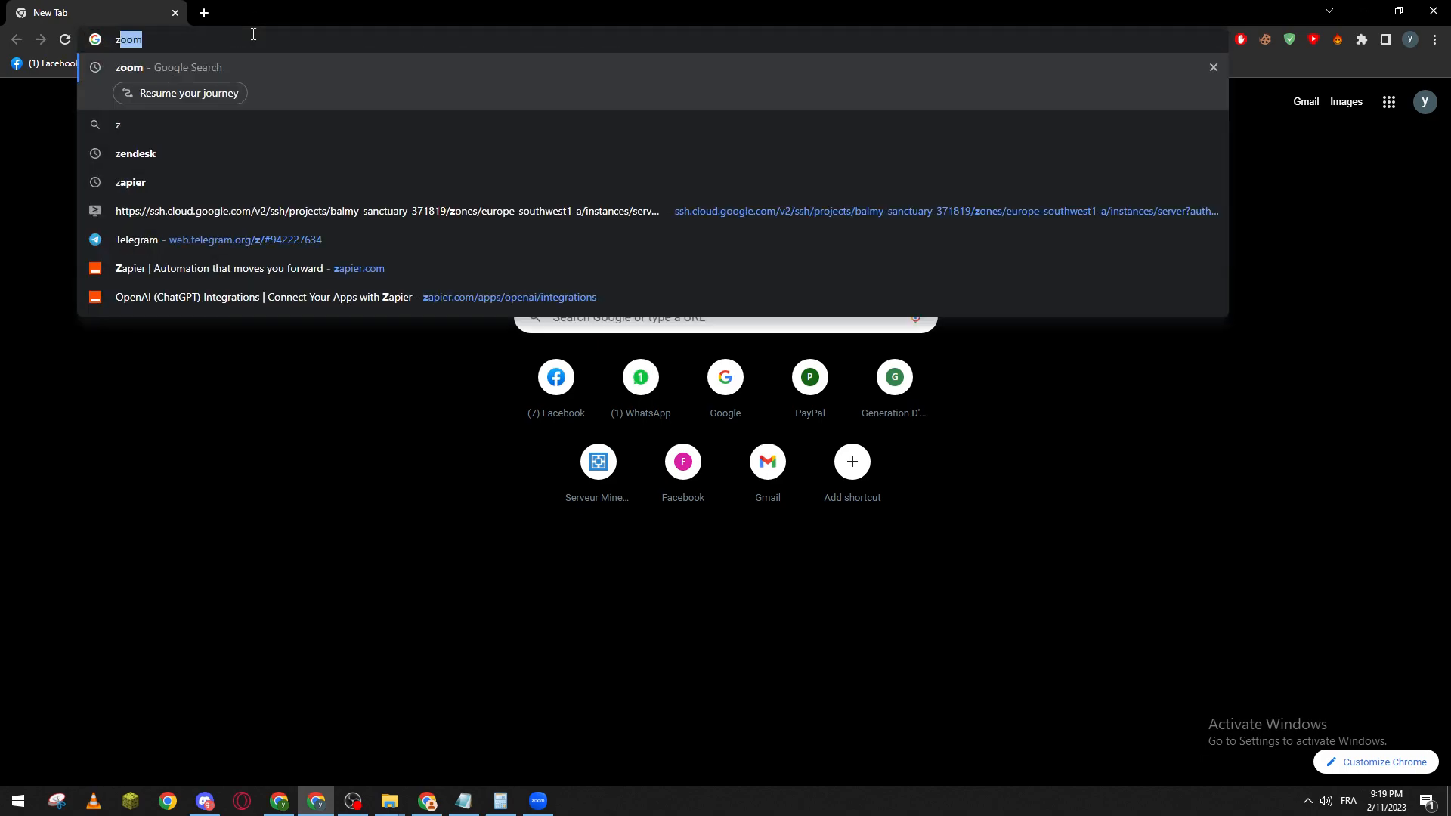
key(Return)
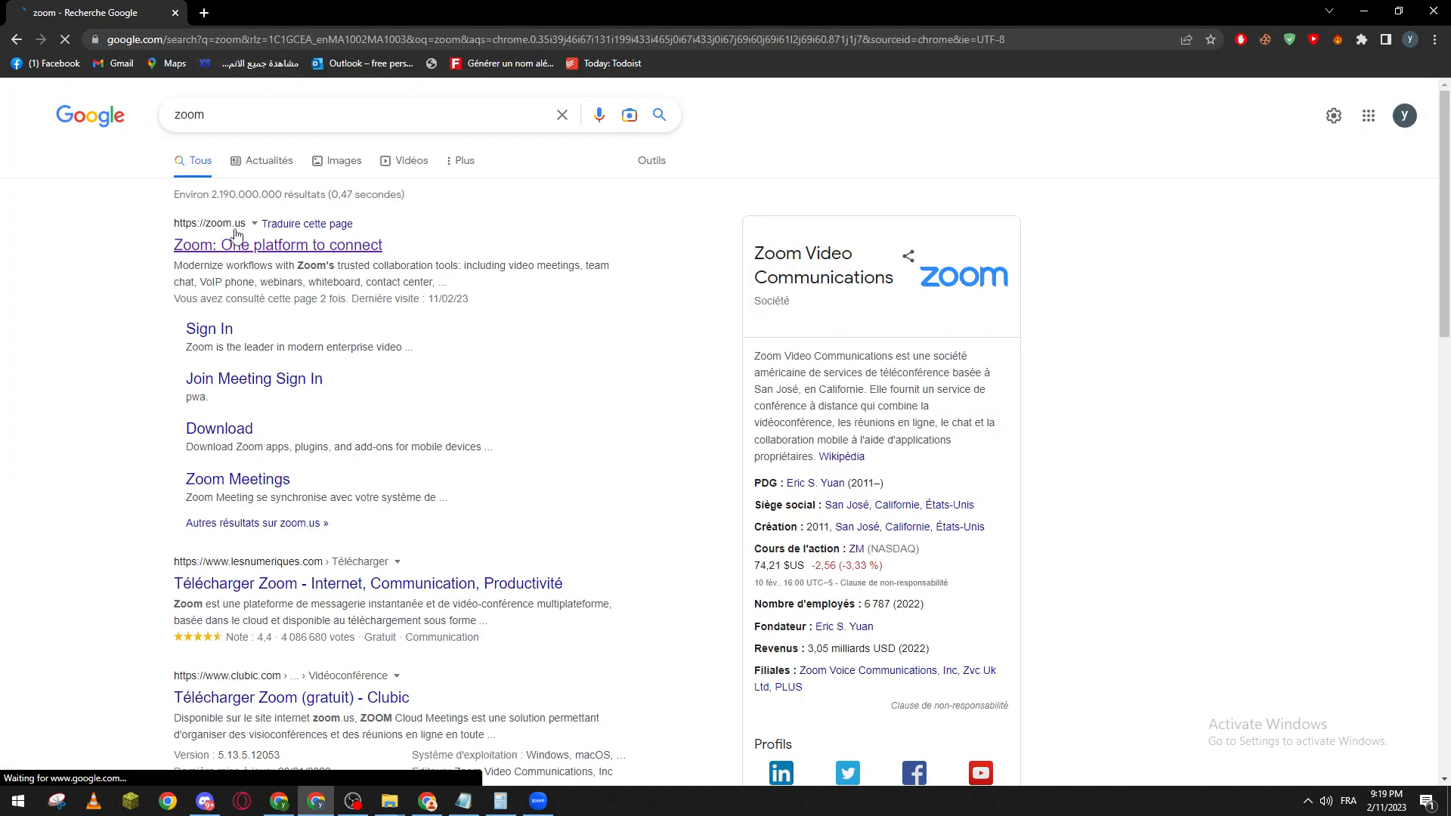
click(277, 245)
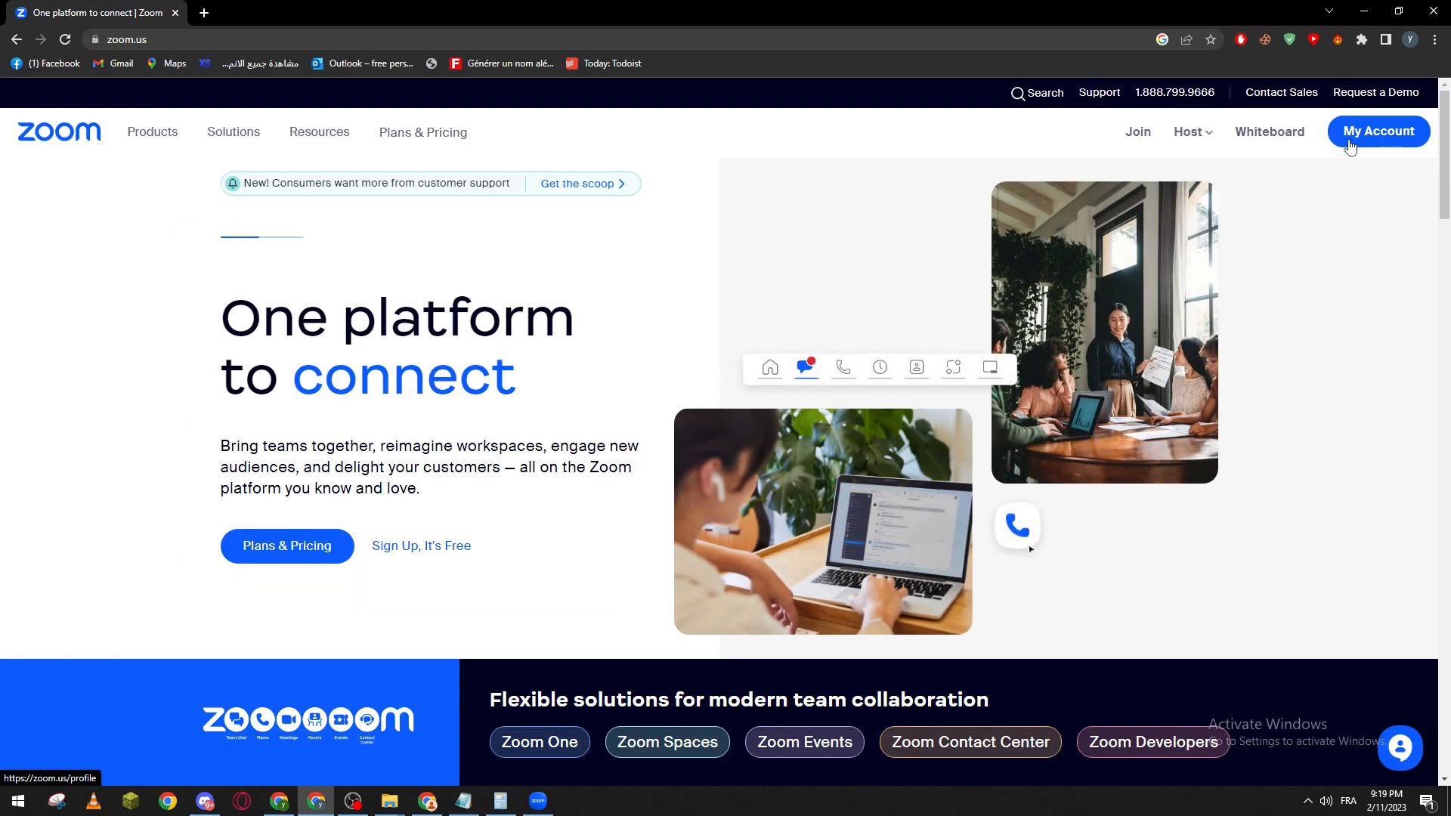
From My Account's Meetings list, delete the existing 'My Meeting' so no meetings remain.
click(1377, 131)
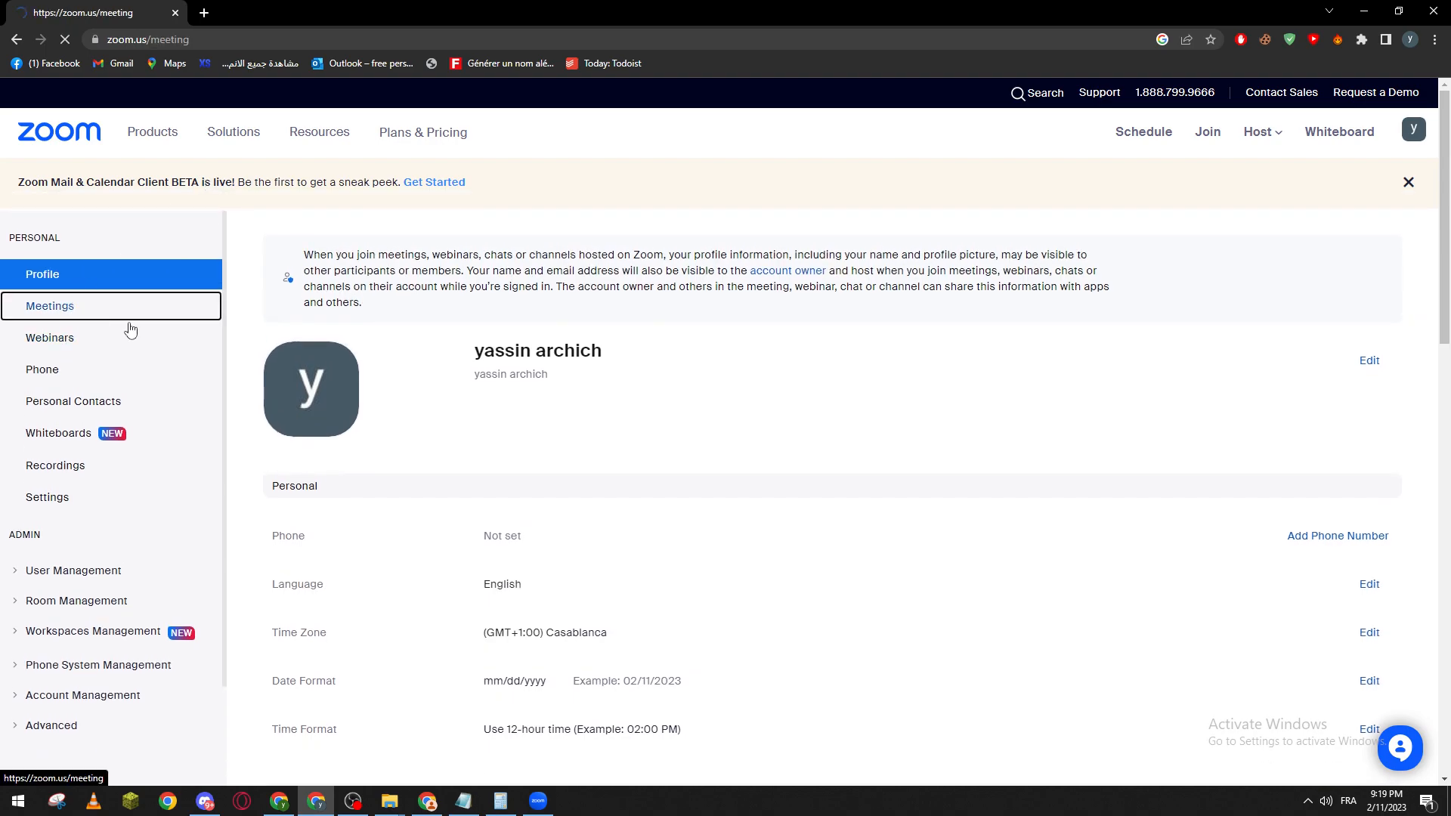
click(50, 305)
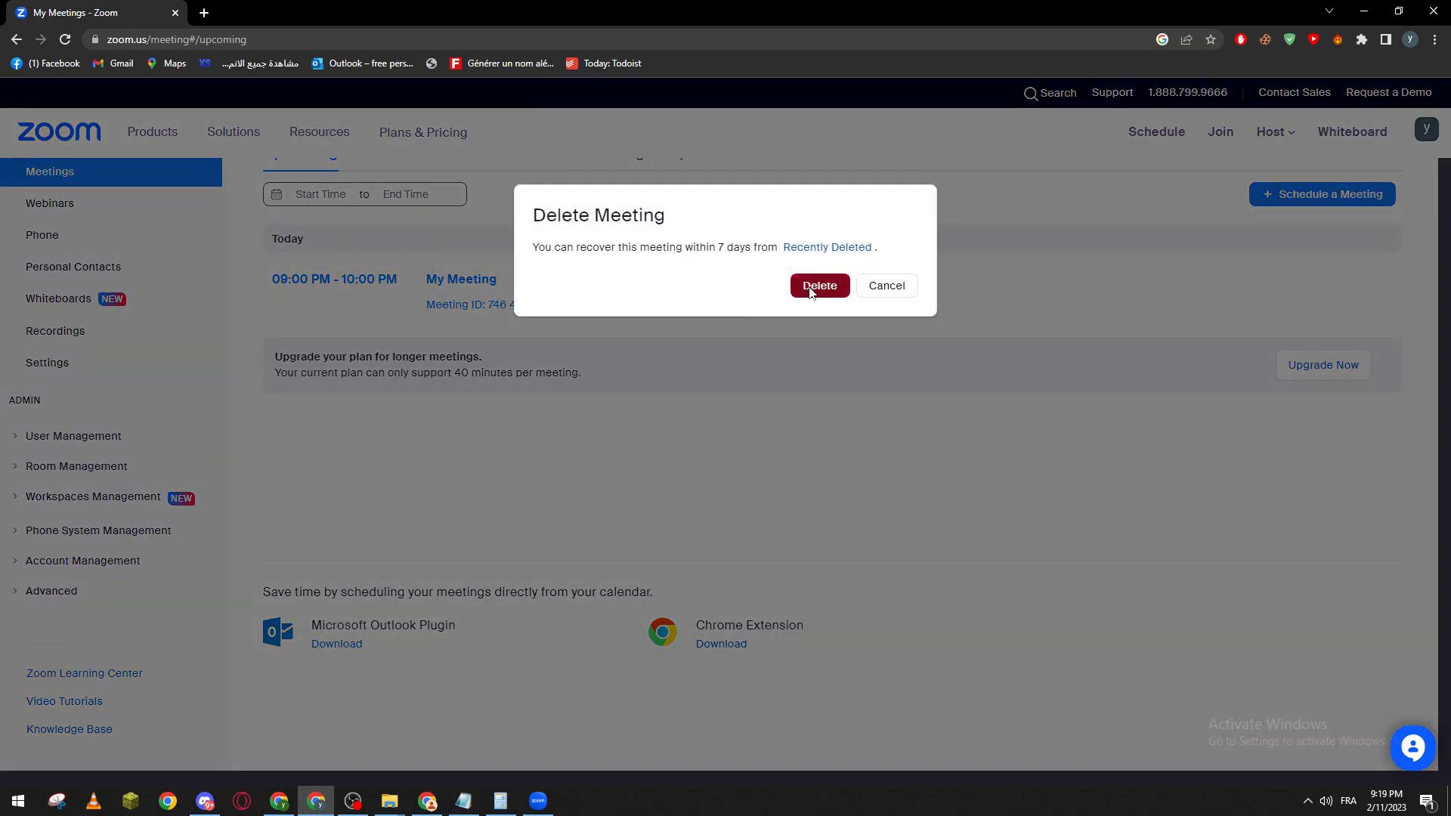
click(818, 285)
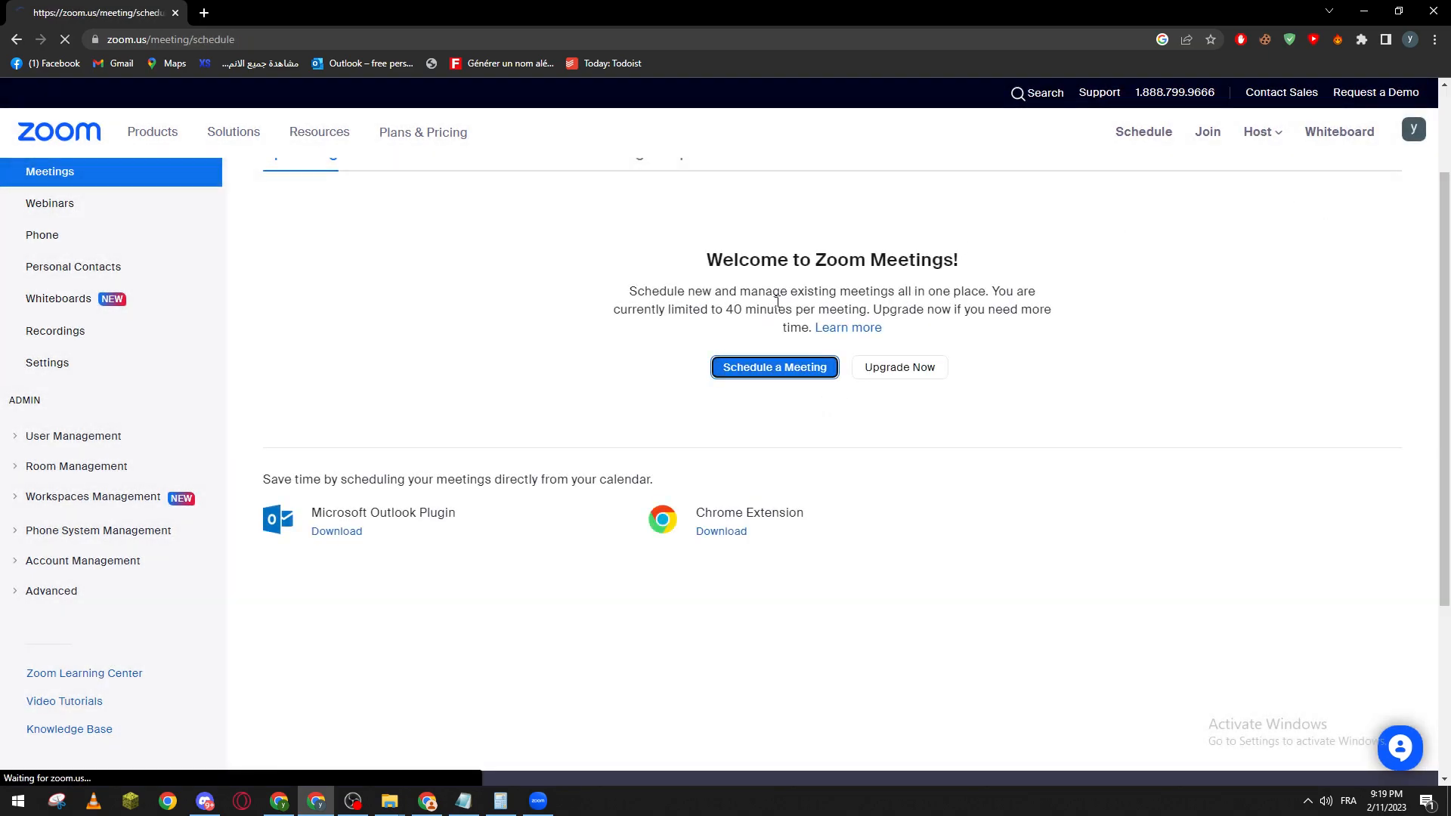
Schedule 'My Meeting' for 02/11/2023 at 10:00 PM with passcode and waiting room, and save it.
click(774, 368)
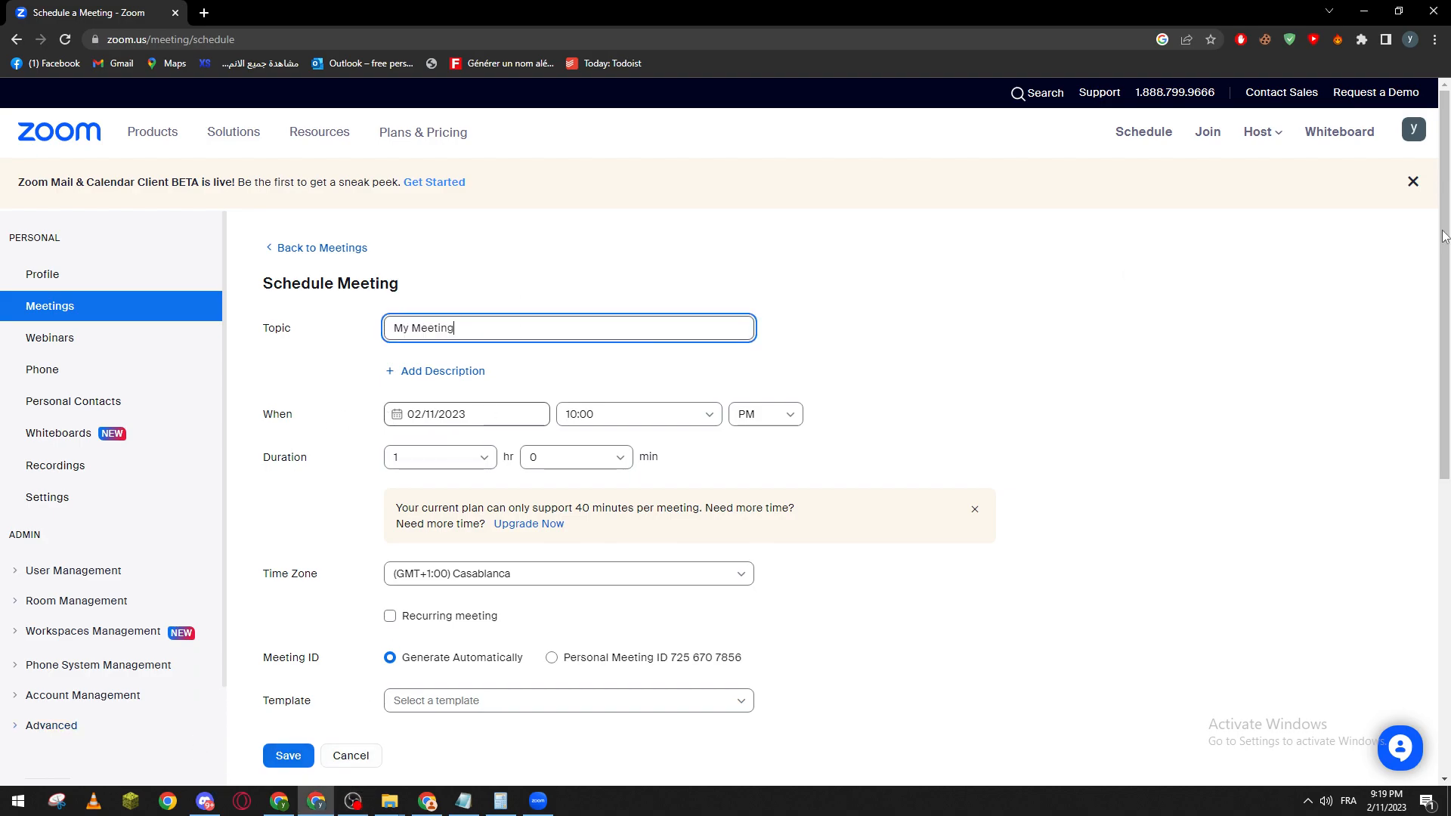
scroll(down, 3)
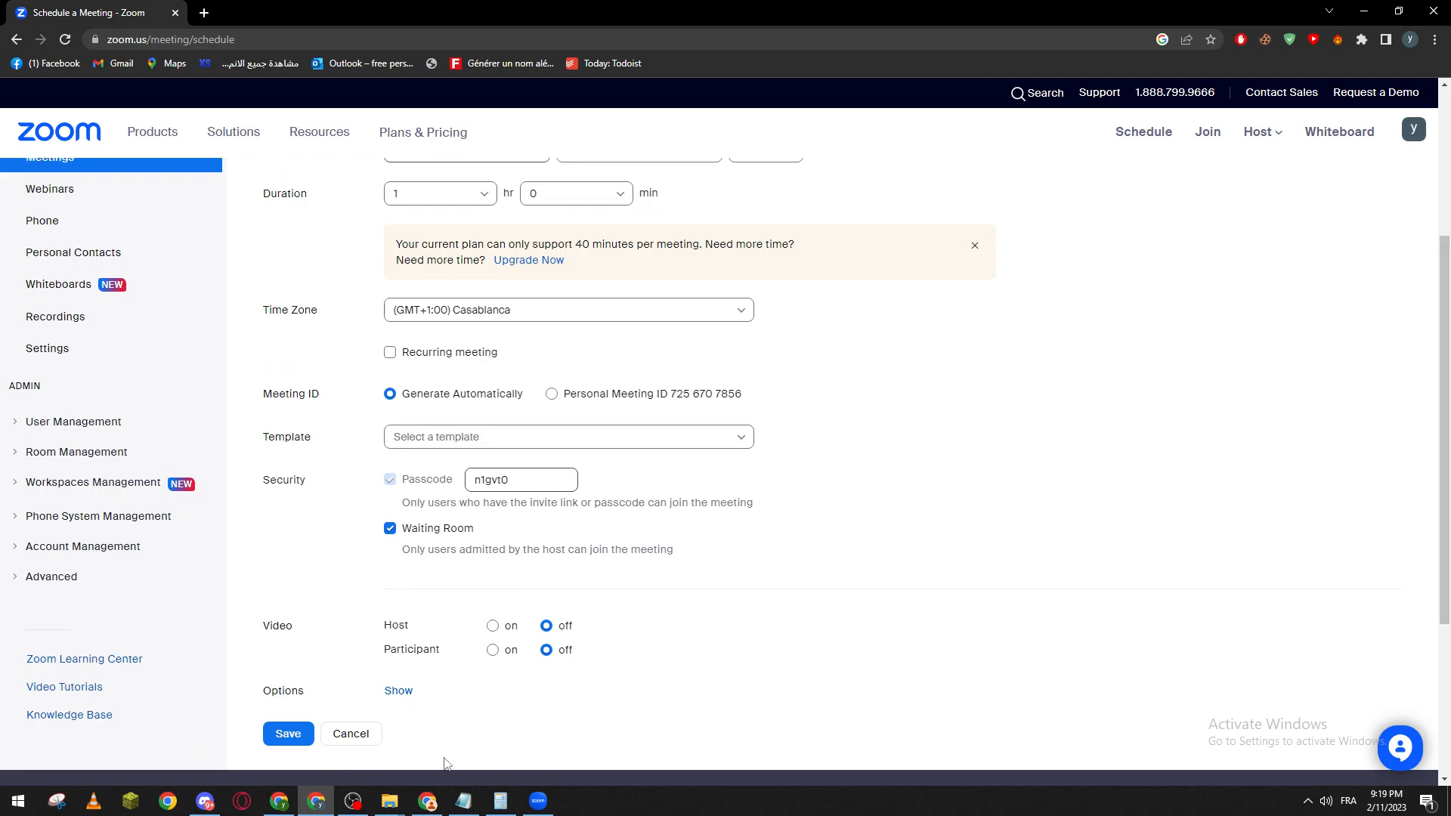
click(288, 733)
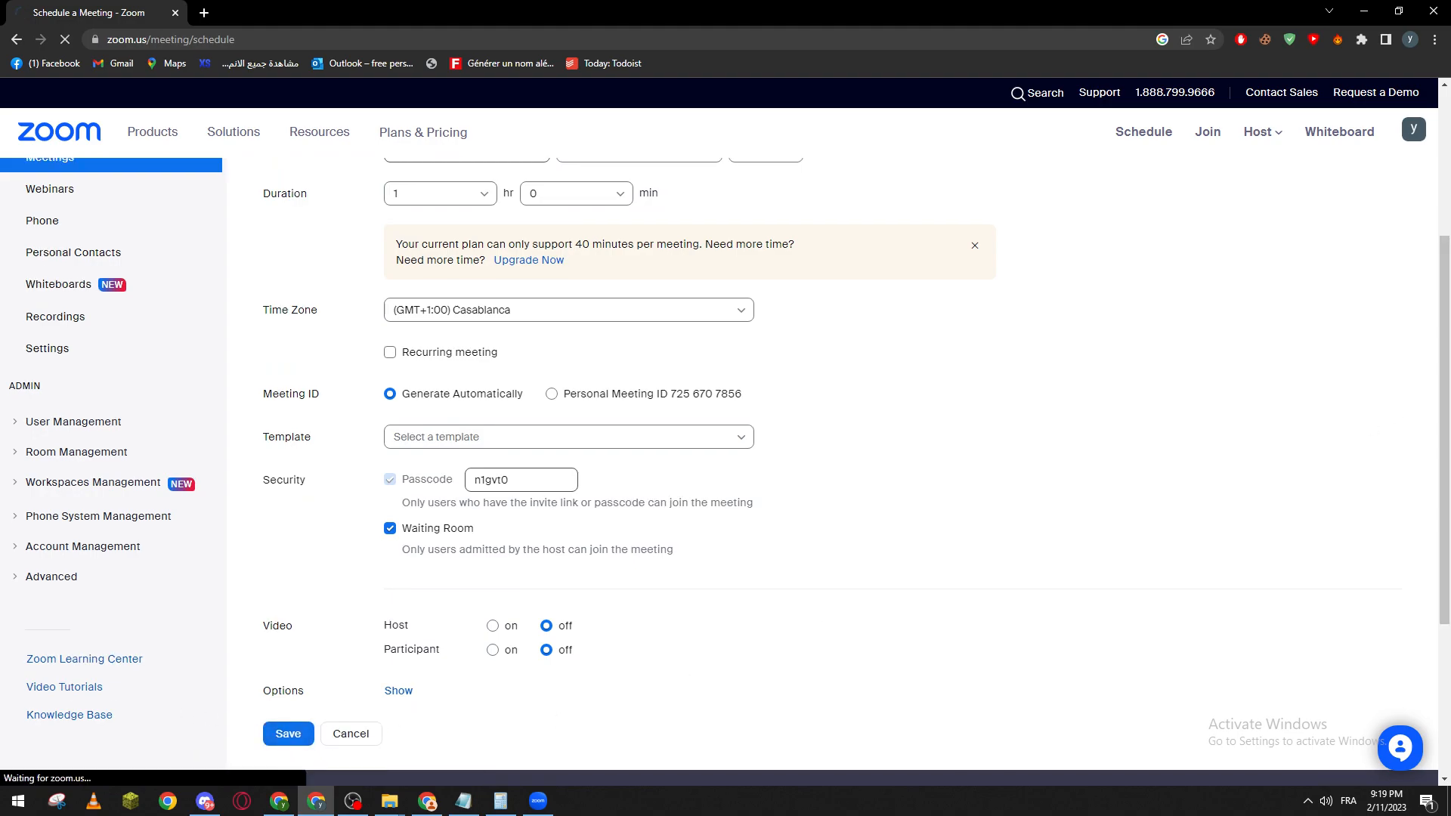
click(288, 733)
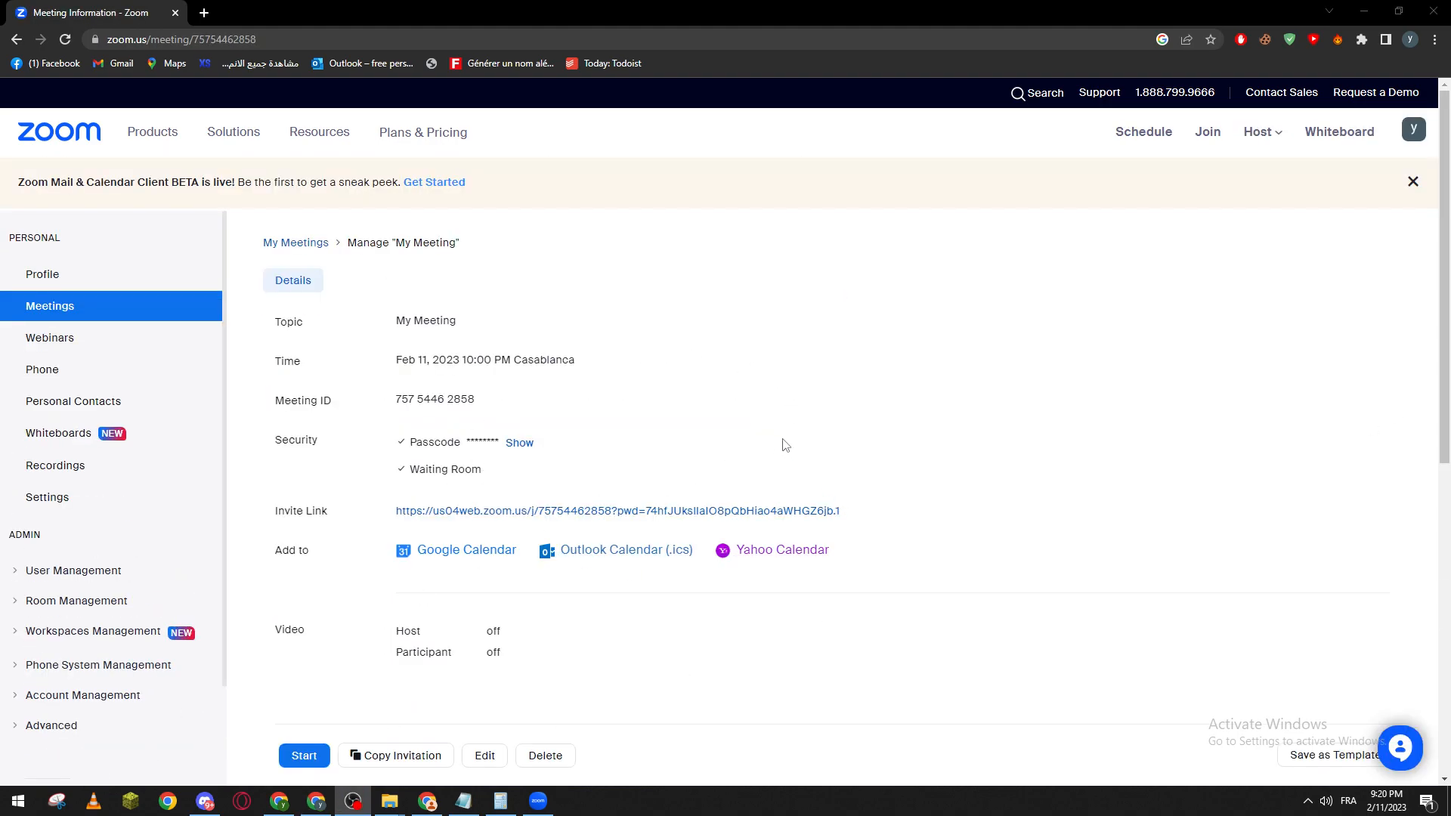
mouse_move(487, 292)
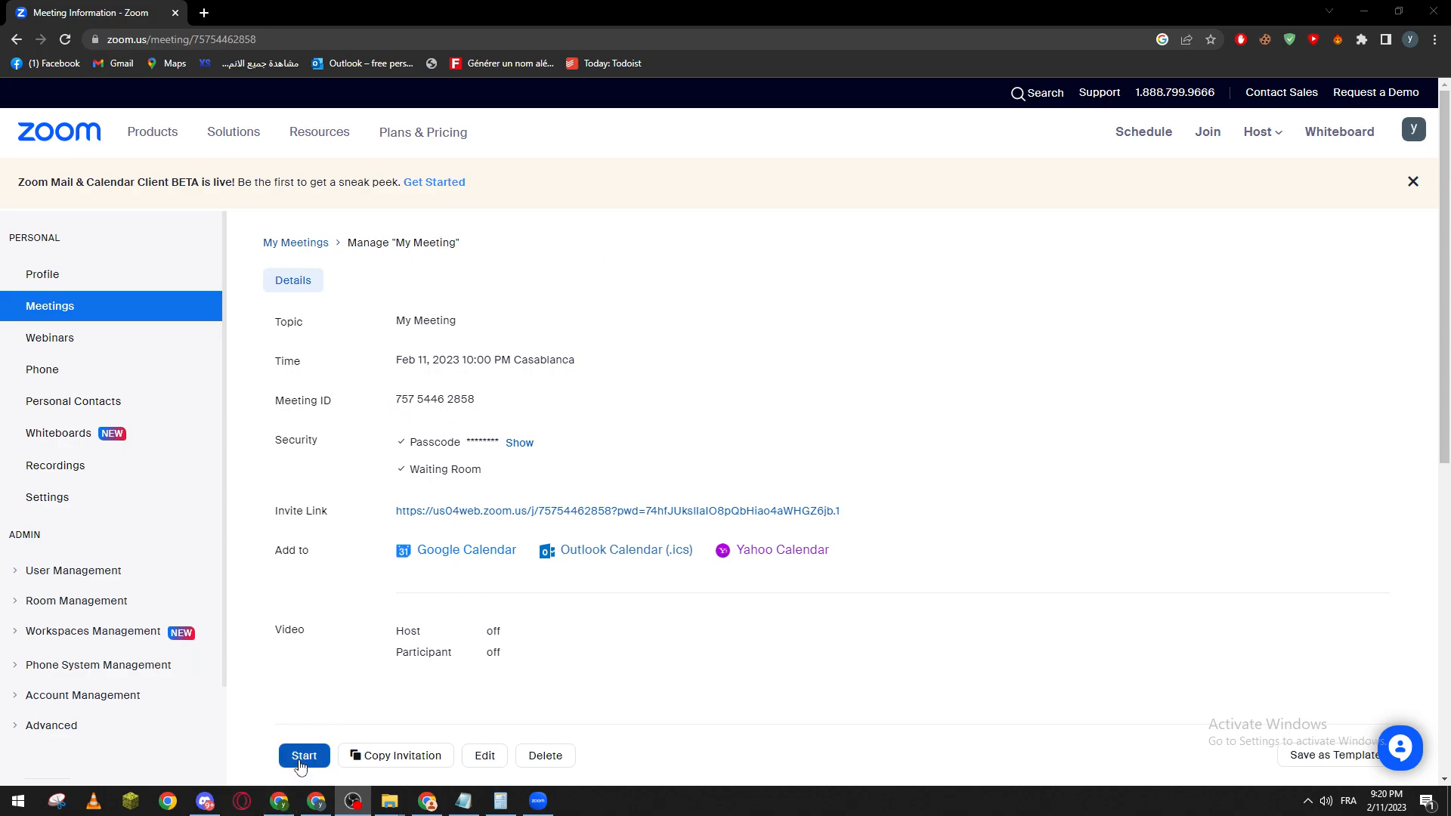
Start 'My Meeting' from its details page and let the browser launch the Zoom Meetings app.
click(304, 755)
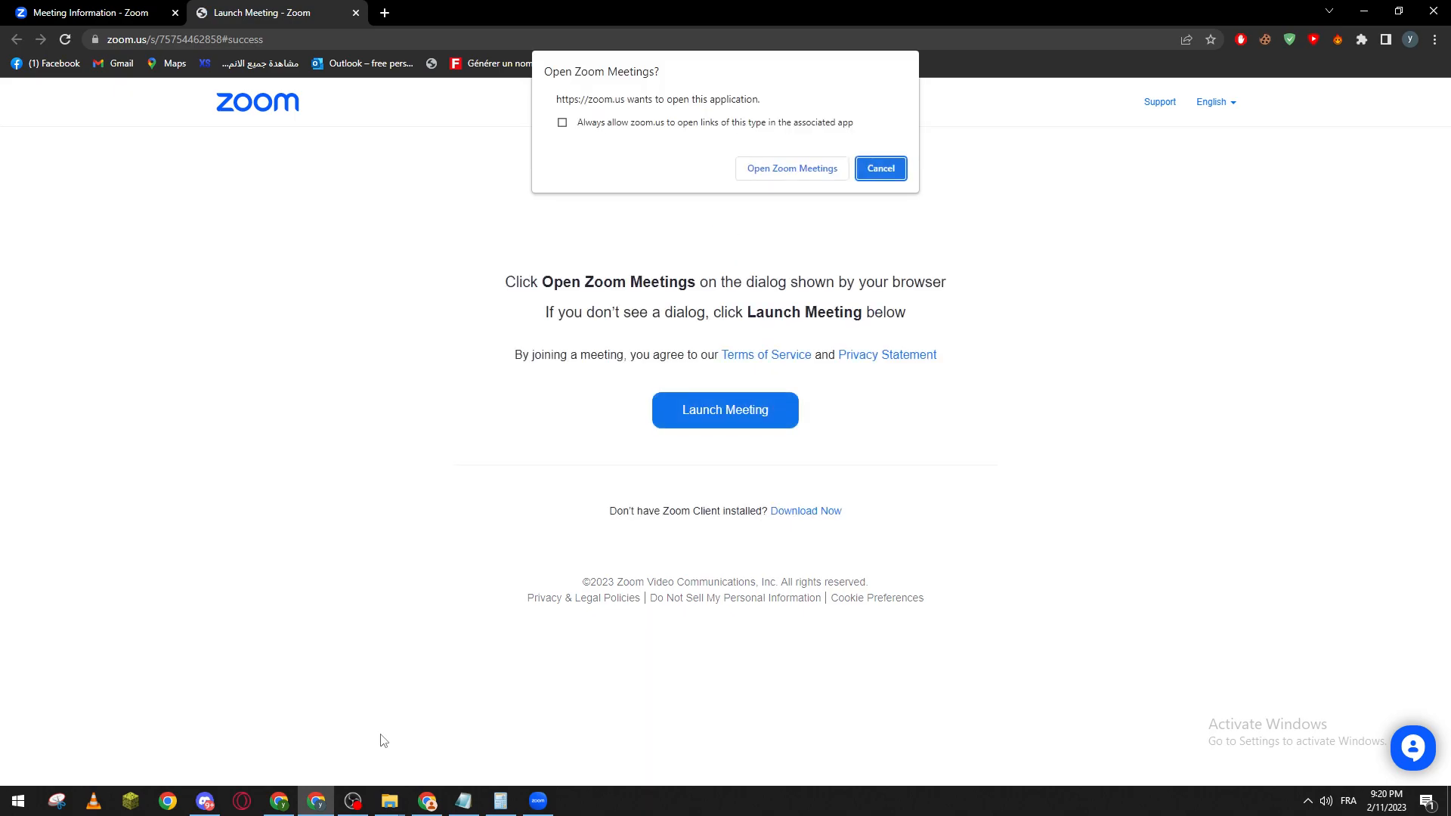
mouse_move(792, 169)
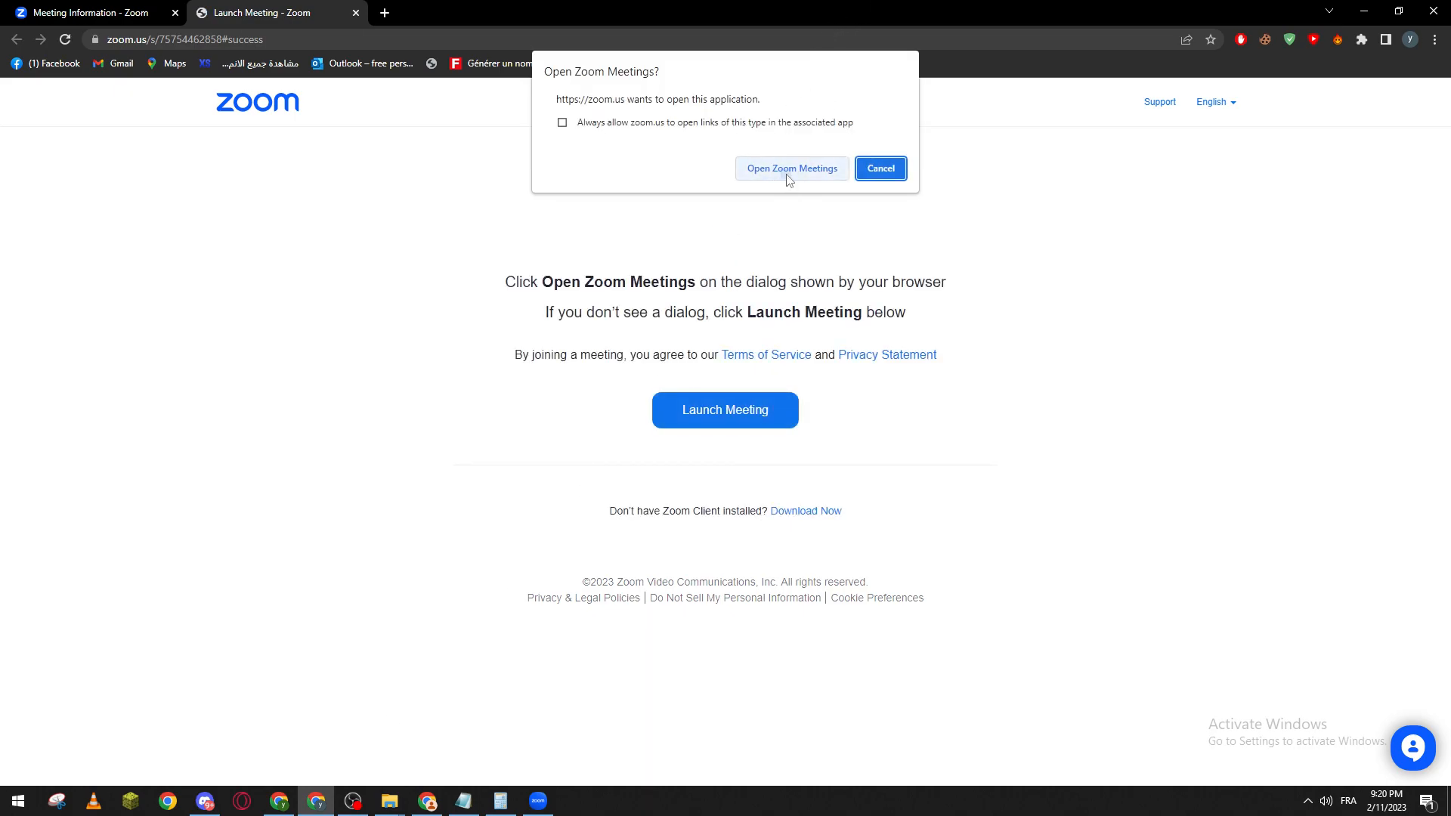
click(791, 169)
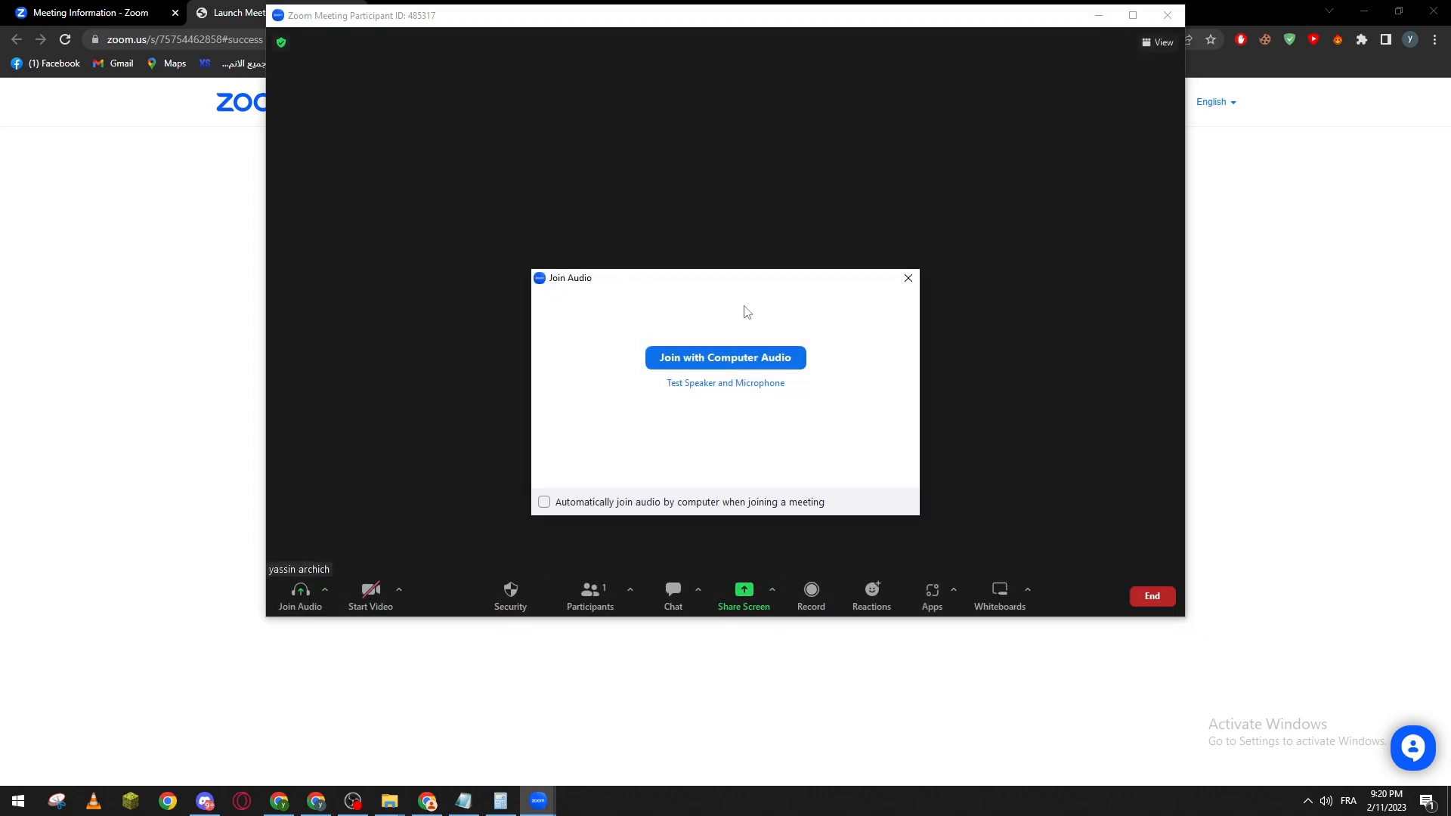
Join with computer audio while muted, maximize the meeting window and show the invite options.
click(725, 358)
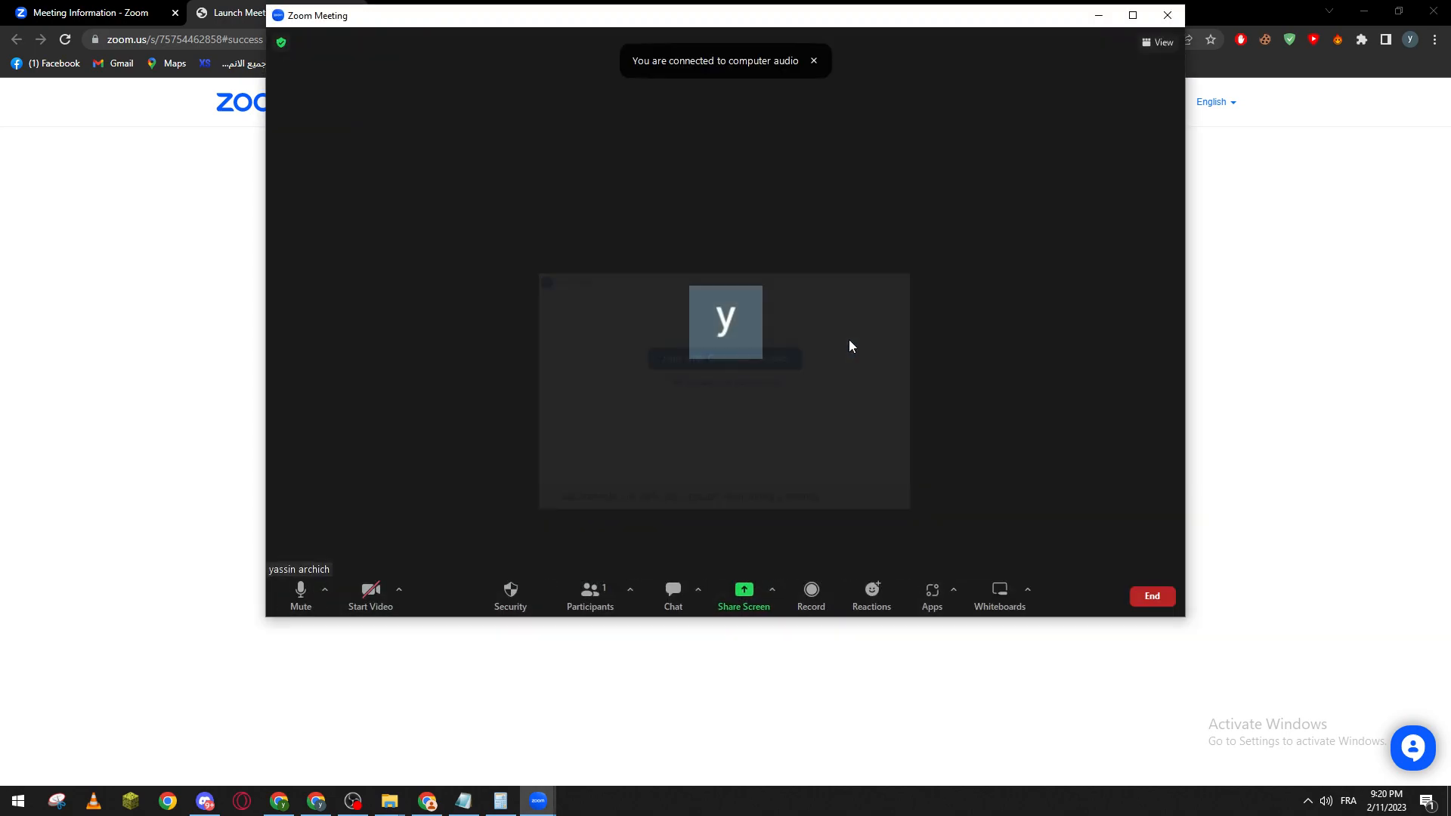
right_click(725, 322)
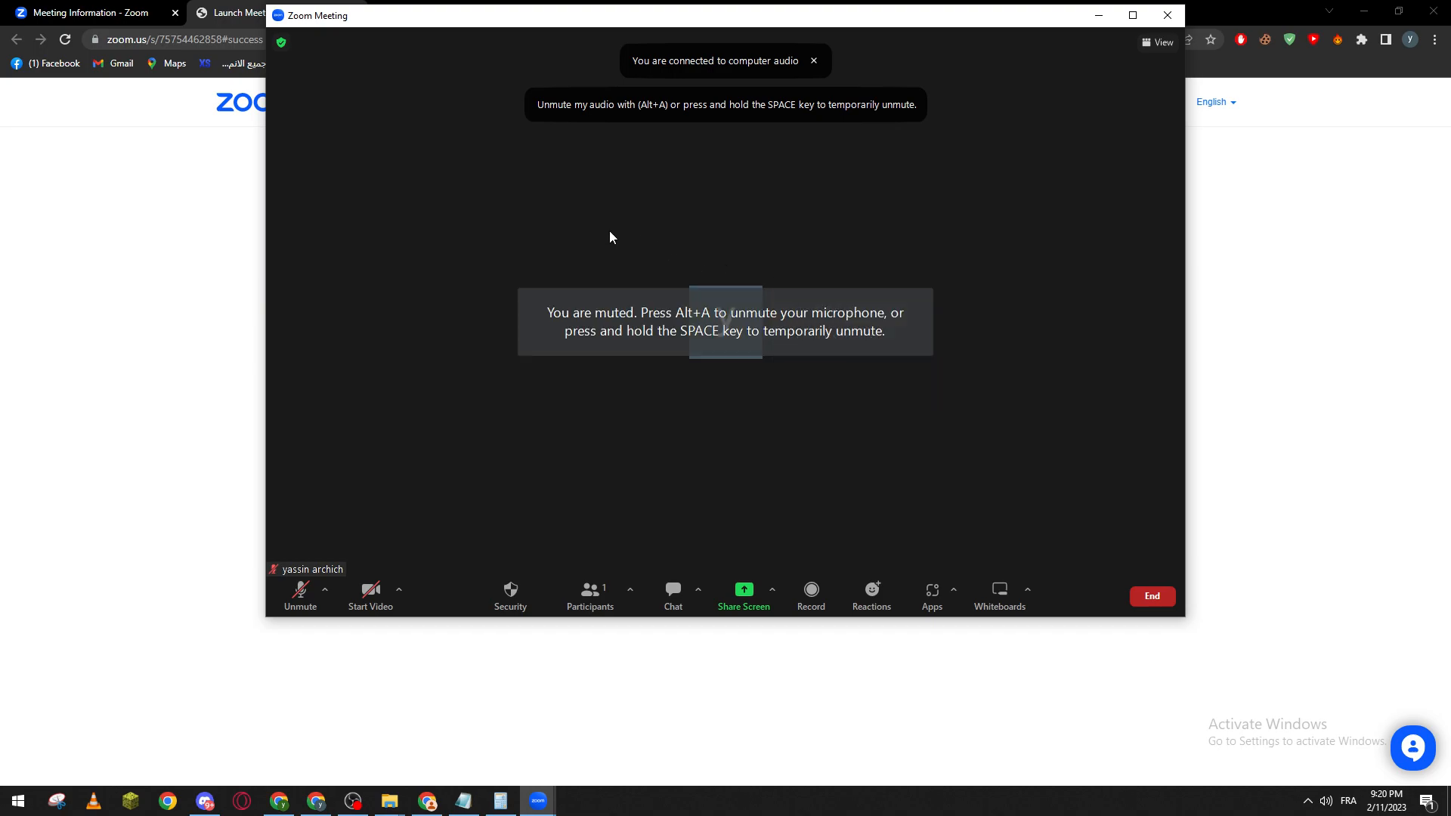
click(1131, 15)
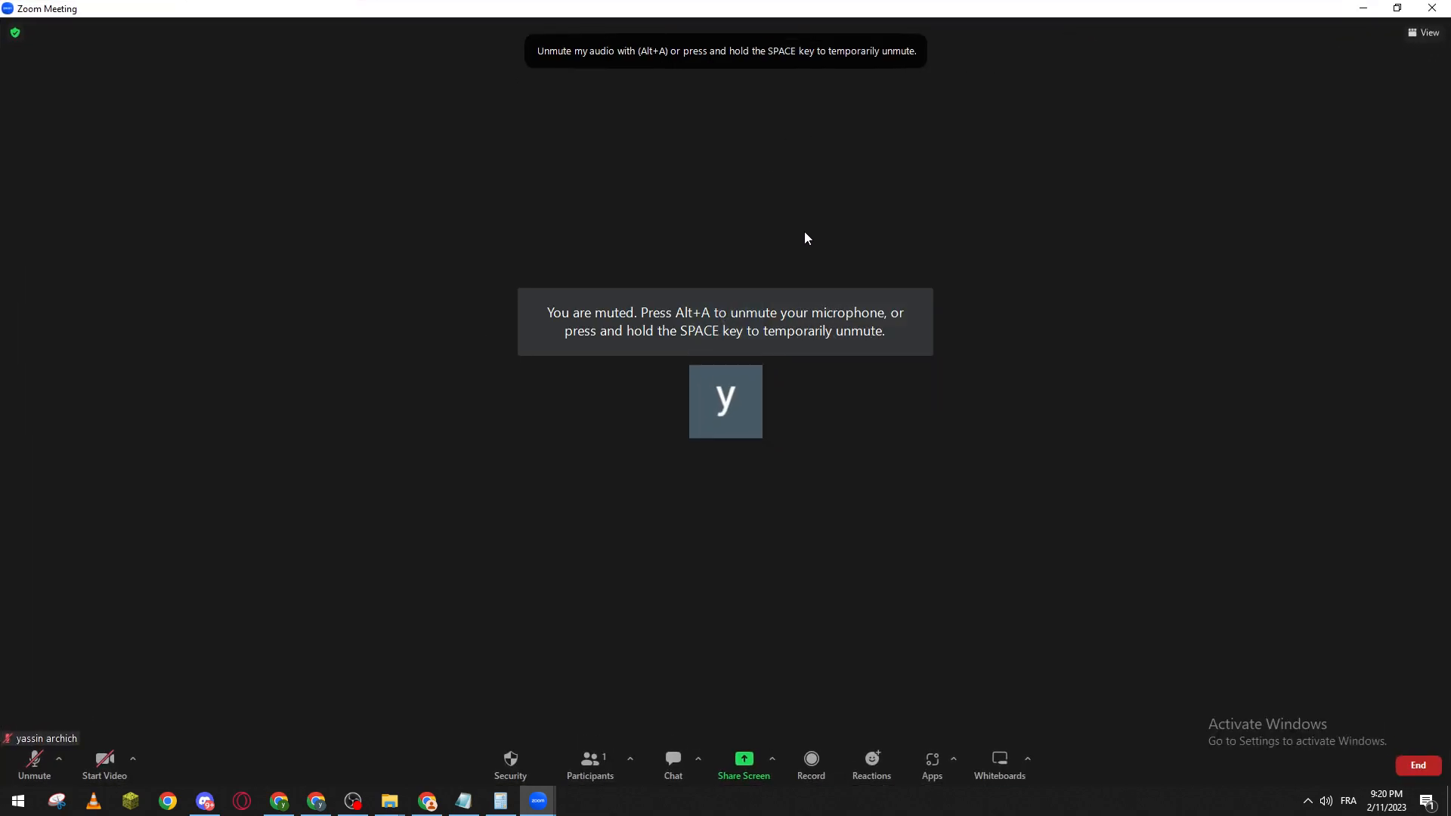
click(630, 758)
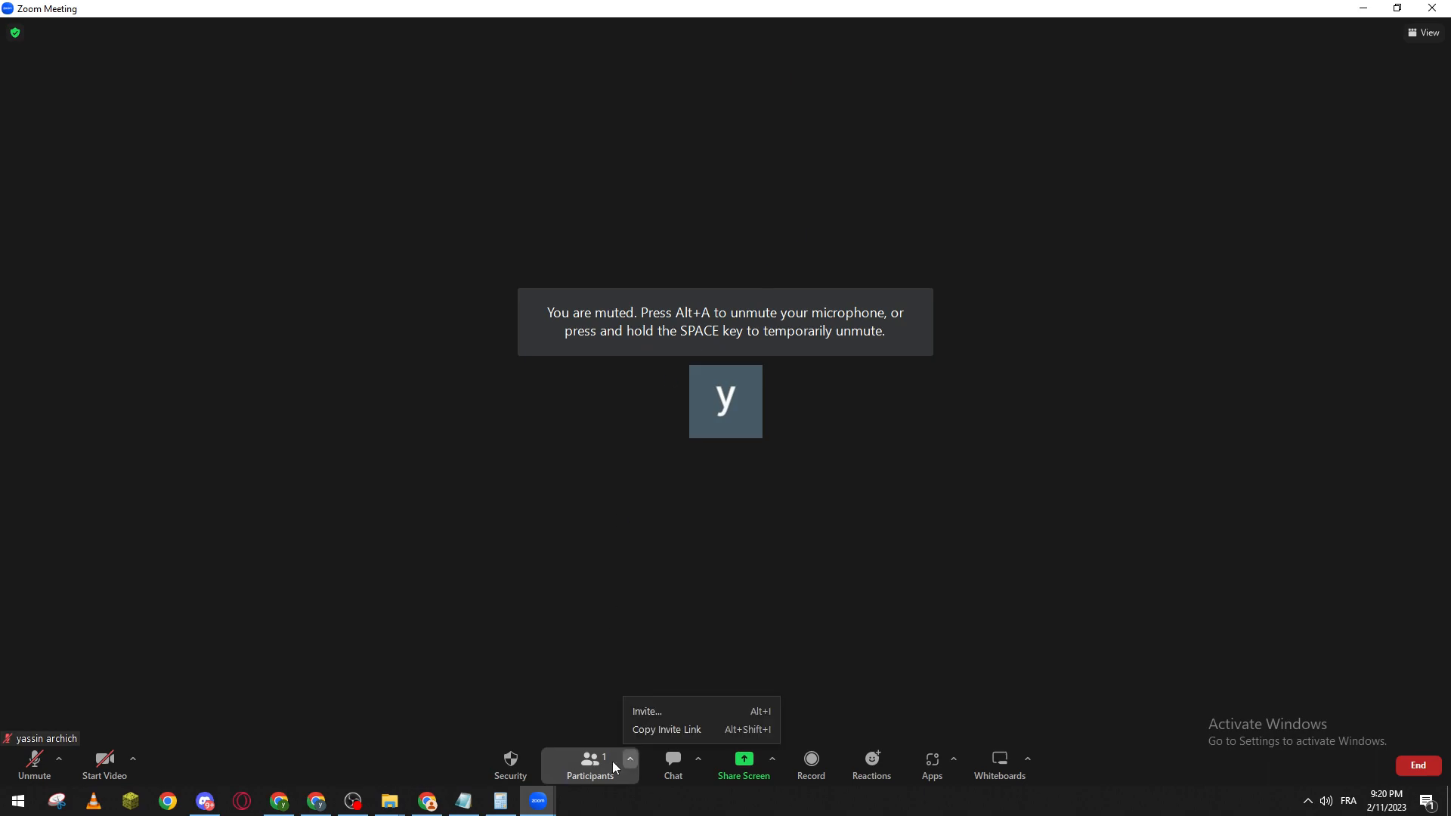
Show the Participants panel listing only yourself, marked as host with rename available.
click(590, 764)
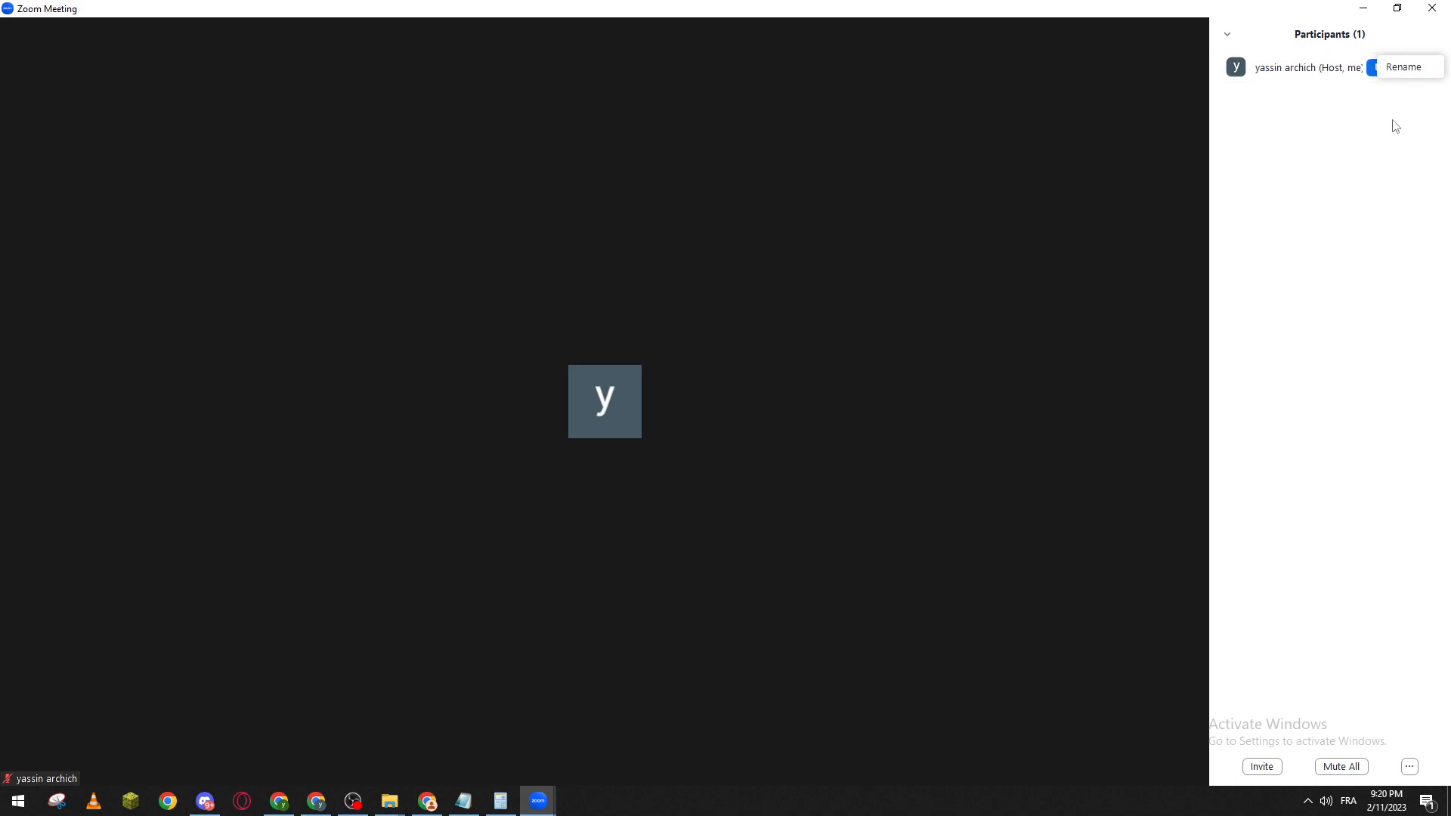
mouse_move(1385, 53)
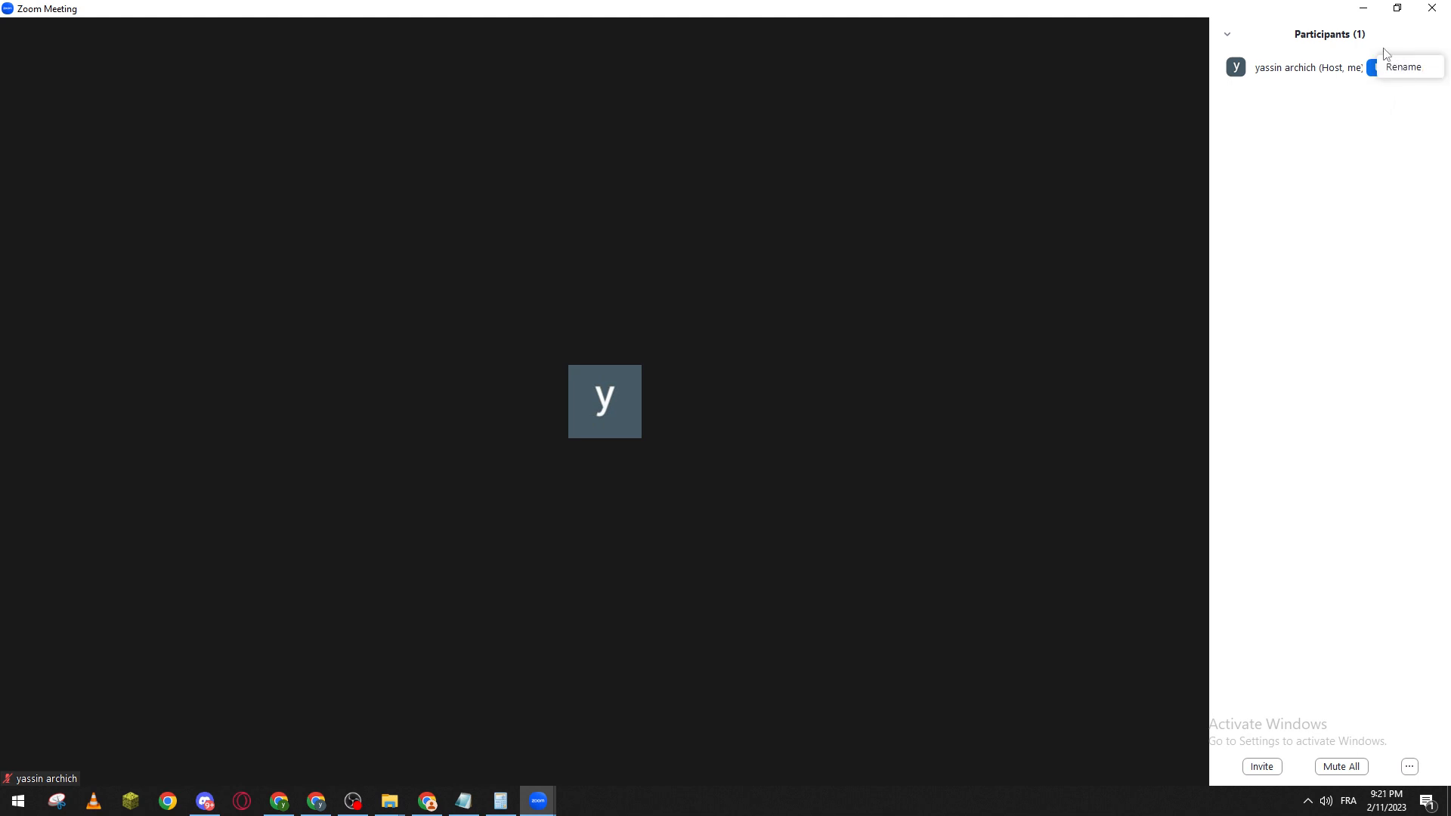
mouse_move(1332, 202)
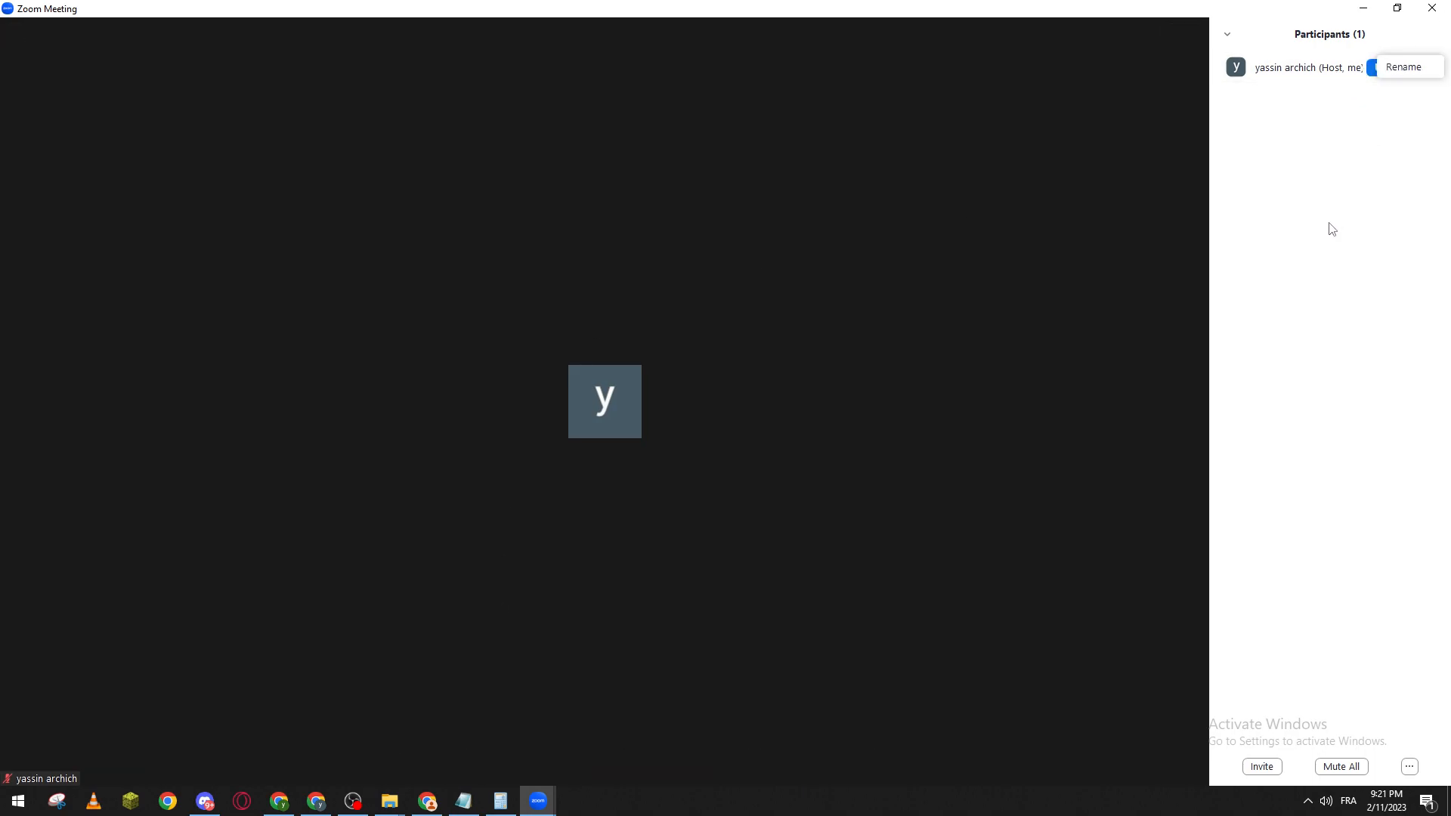
mouse_move(1327, 232)
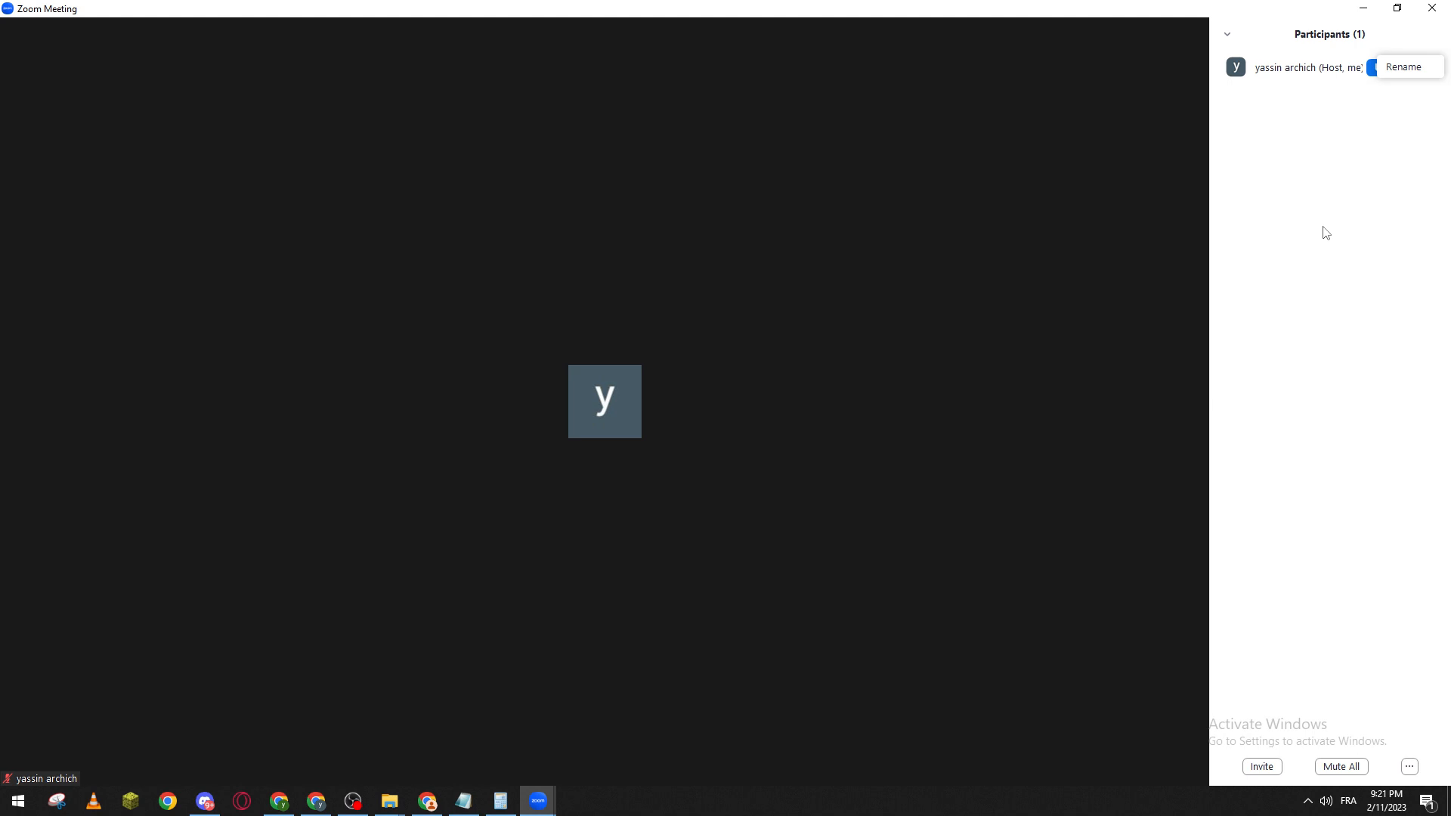